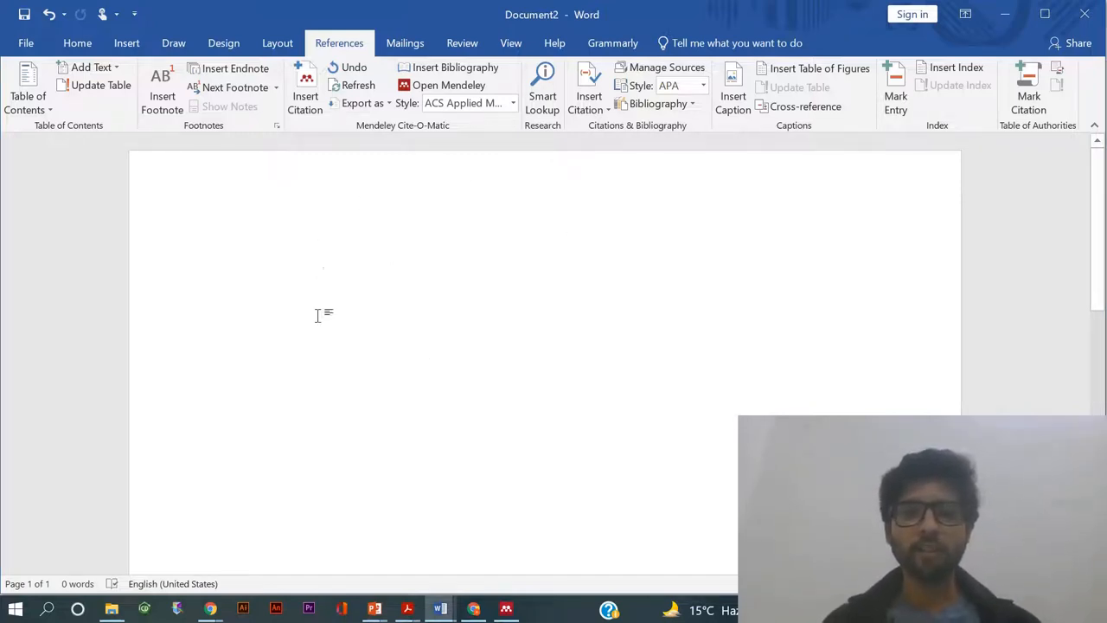
mouse_move(519, 528)
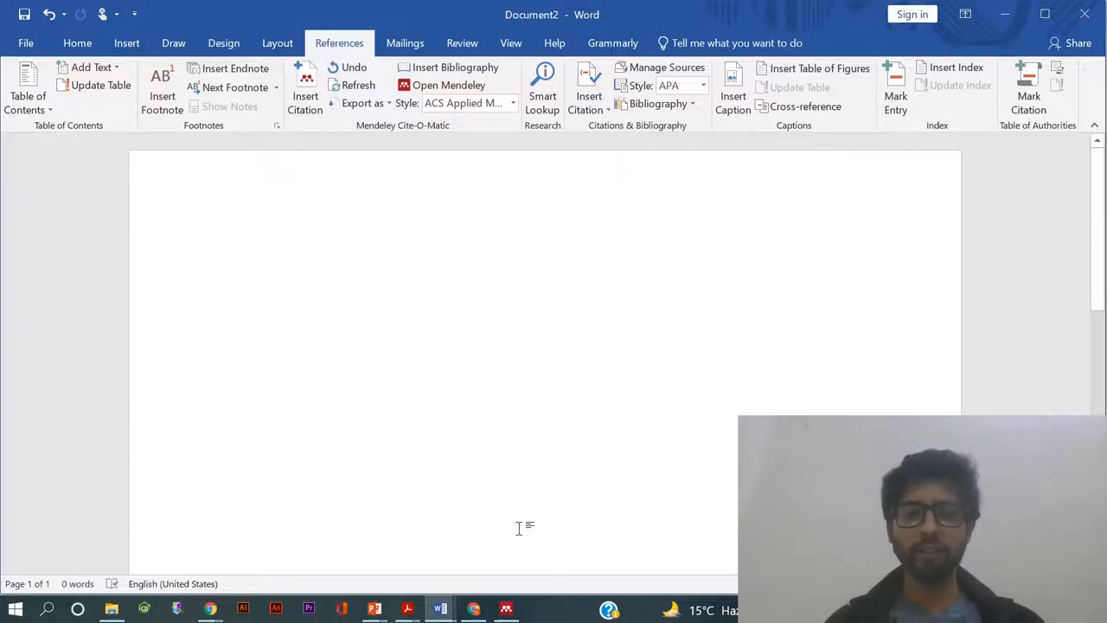
mouse_move(235, 270)
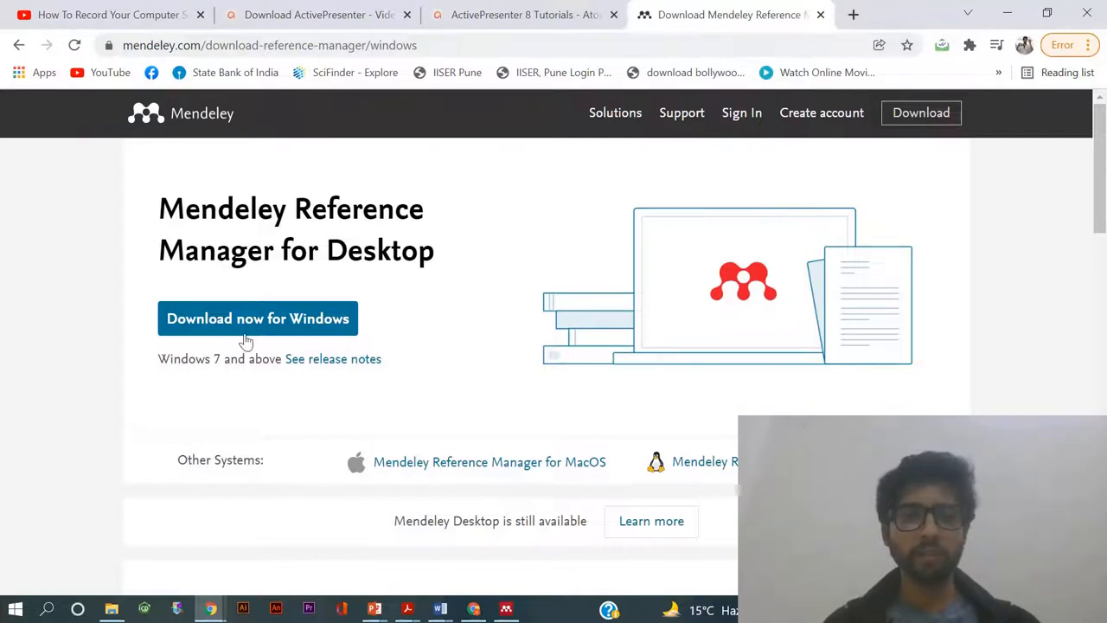
- Review the Mendeley Reference Manager download page, then return to the Word document
click(256, 319)
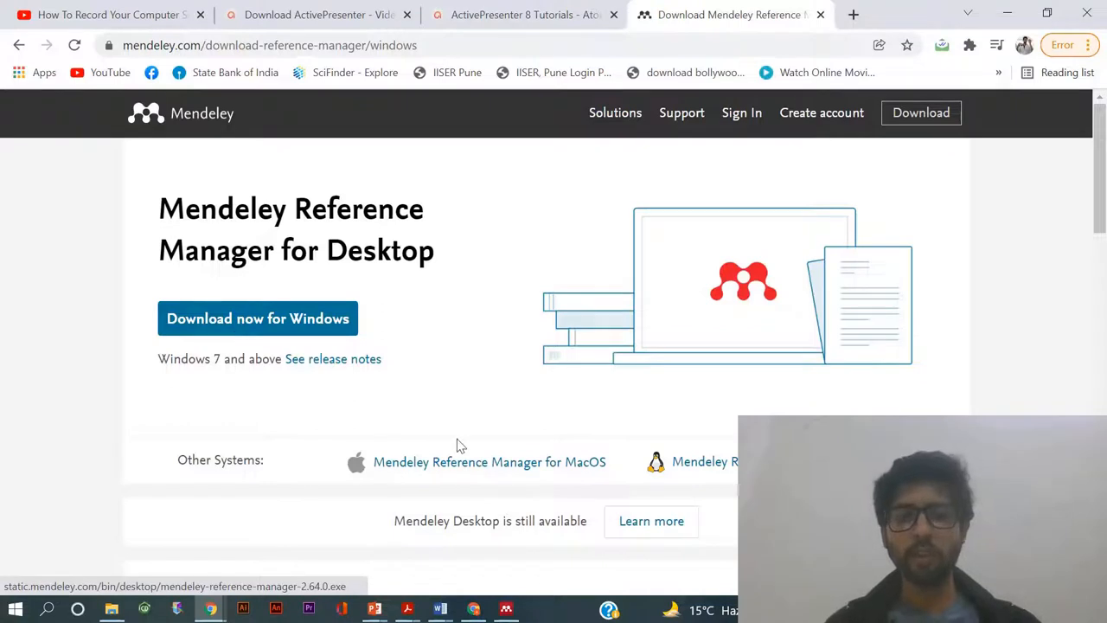
mouse_move(678, 447)
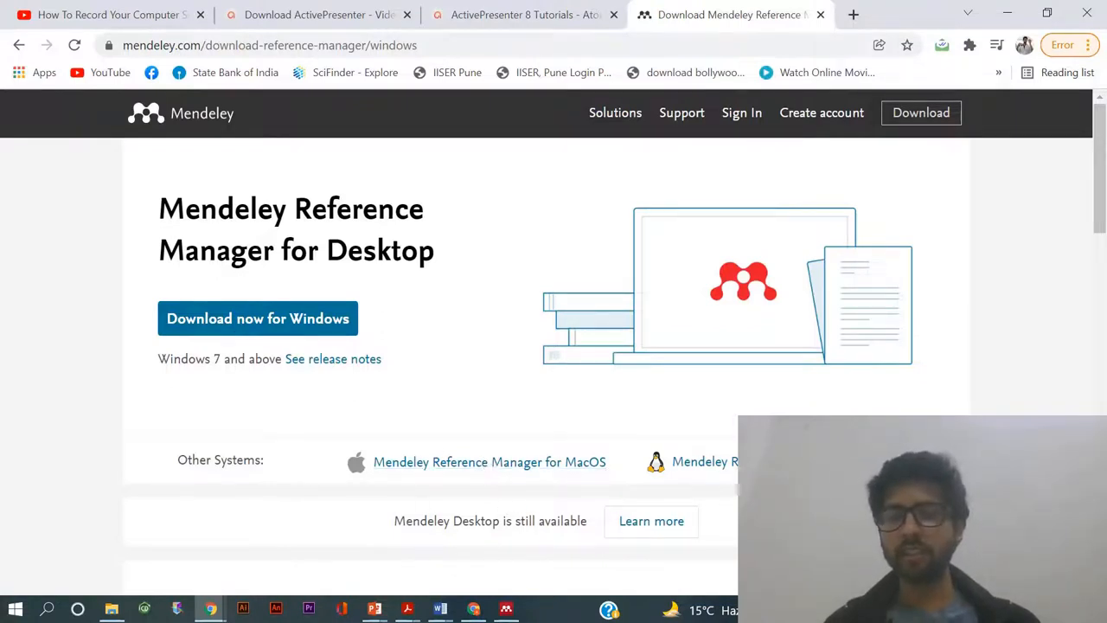
mouse_move(571, 443)
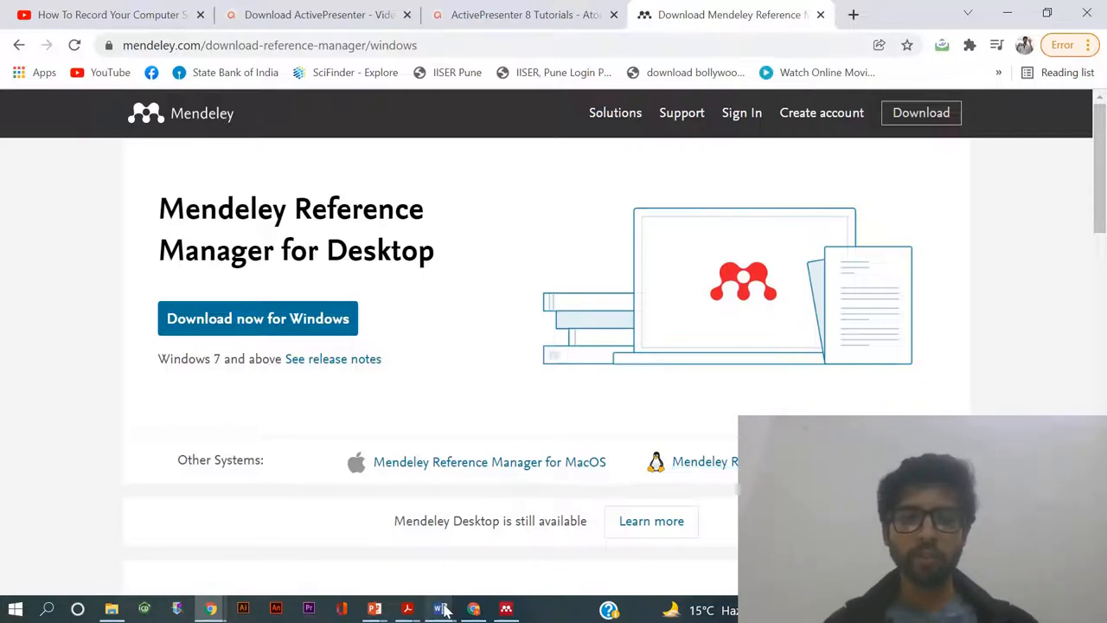
click(440, 609)
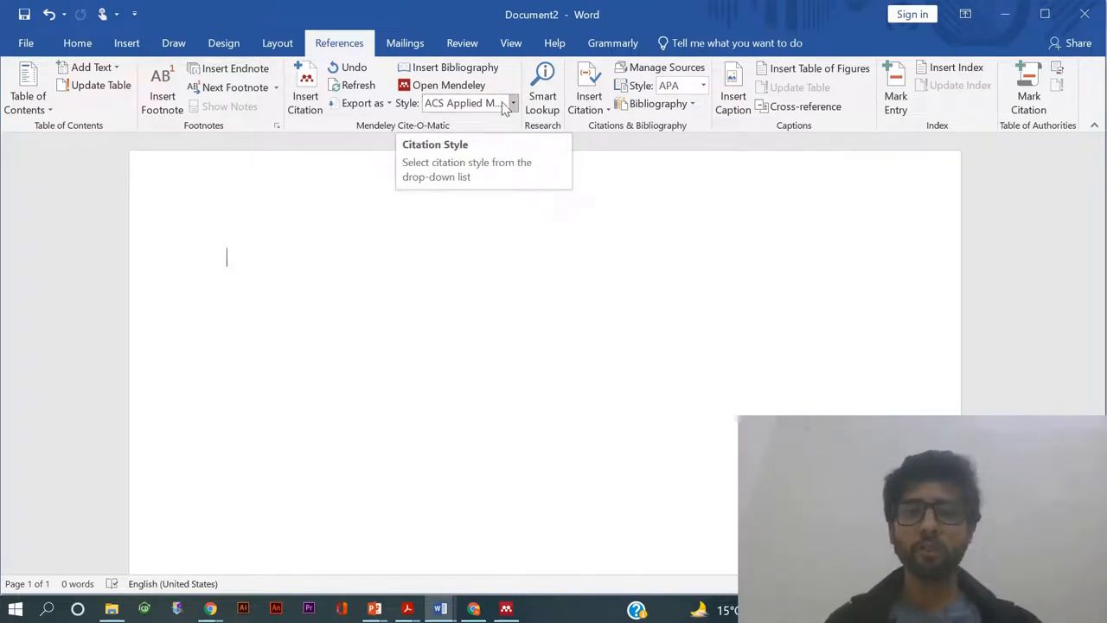
- Show the Mendeley citation style list, currently set to ACS Applied Materials & Interfaces
click(512, 104)
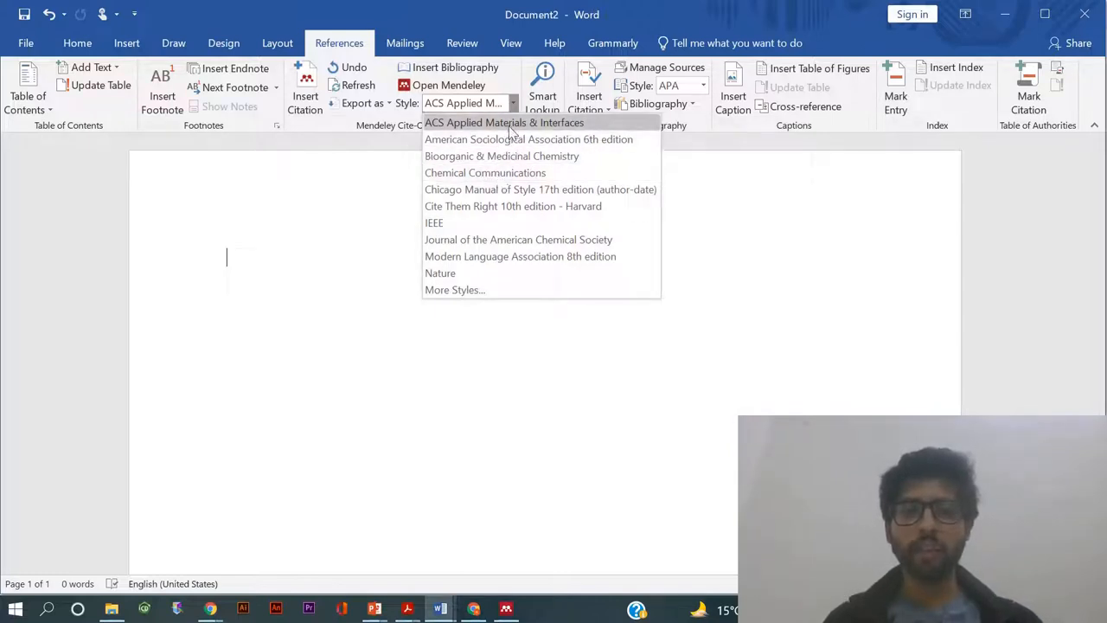
mouse_move(519, 256)
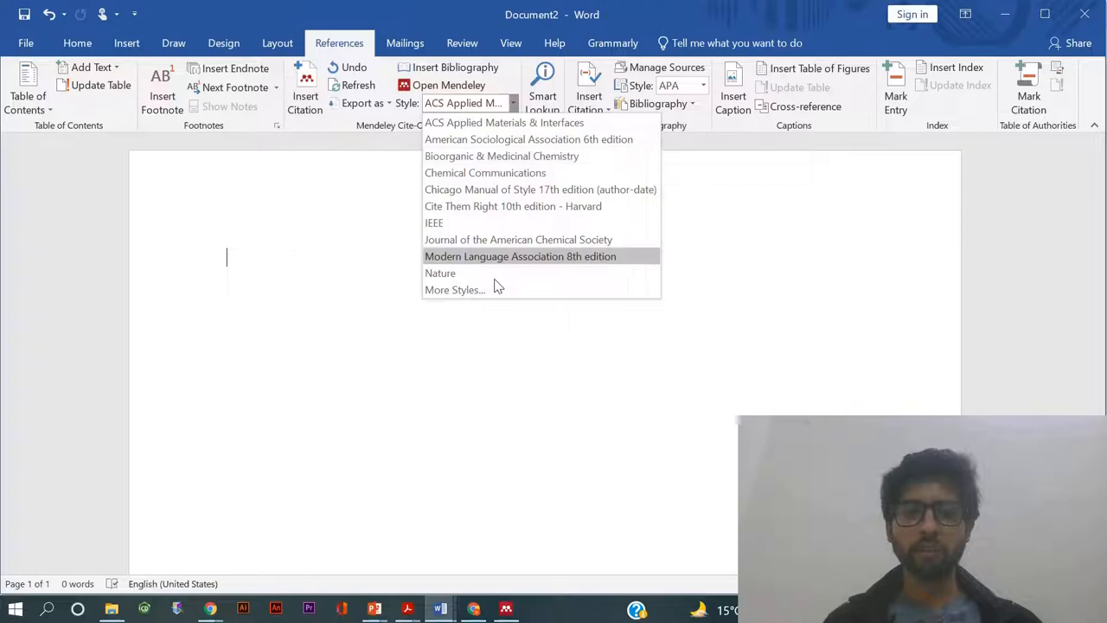
mouse_move(467, 274)
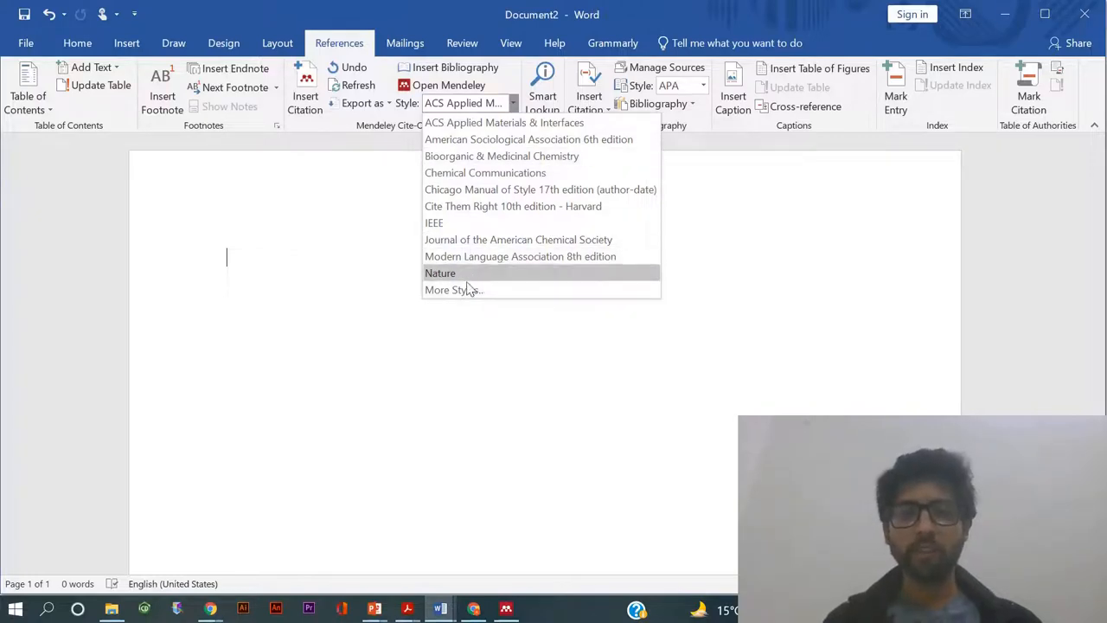
mouse_move(453, 291)
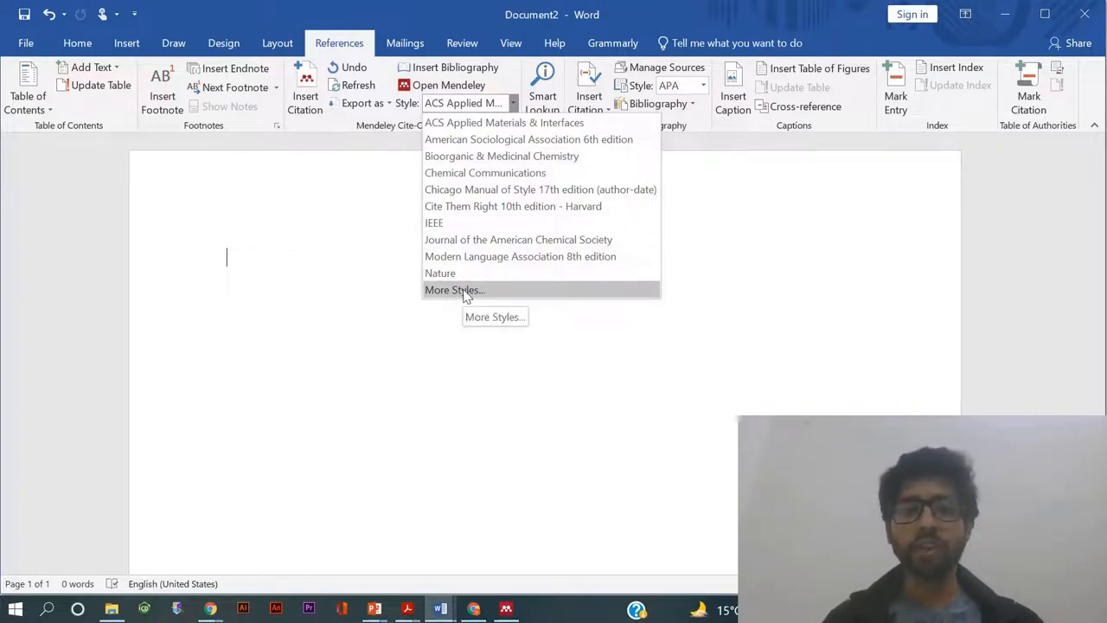
- Search 'acs' under More Styles and install the ACS Applied Energy Materials style
click(453, 291)
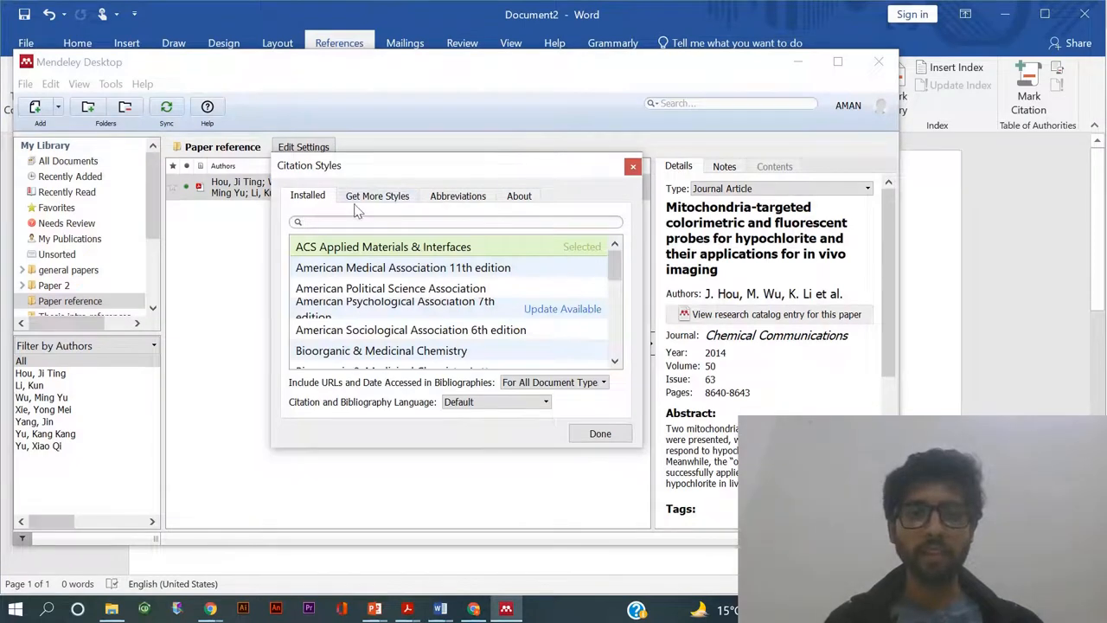
click(377, 195)
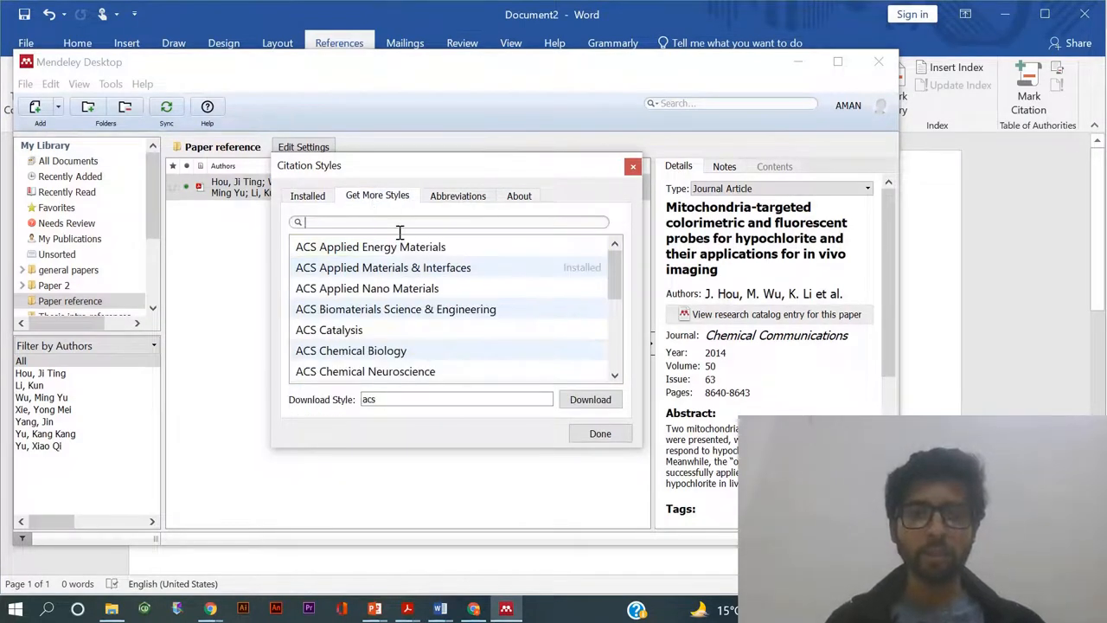
text(a)
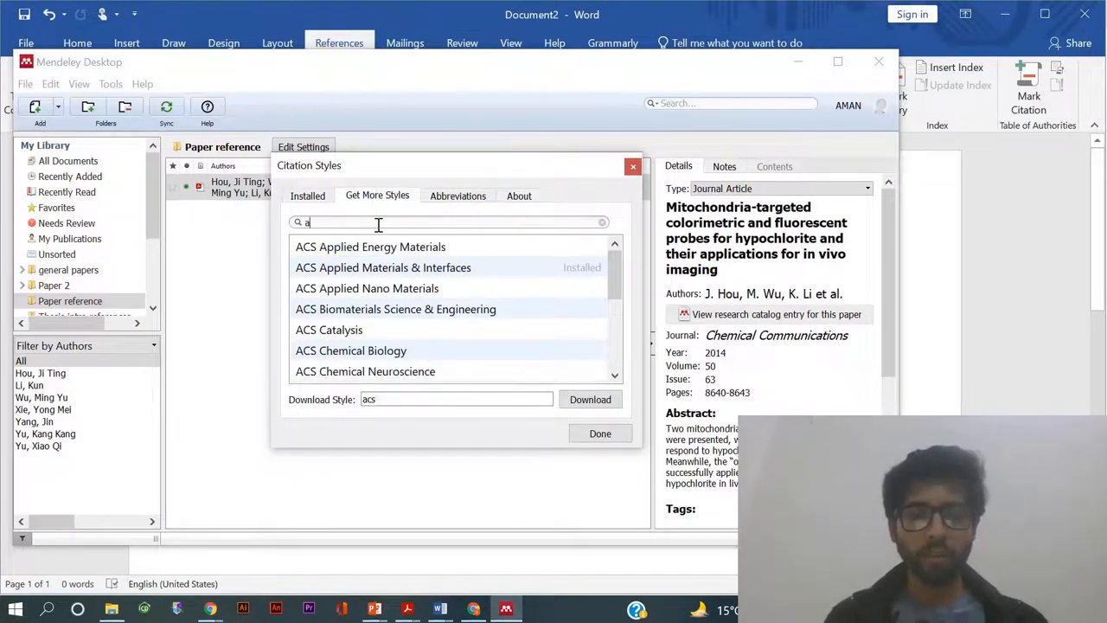
text(cs)
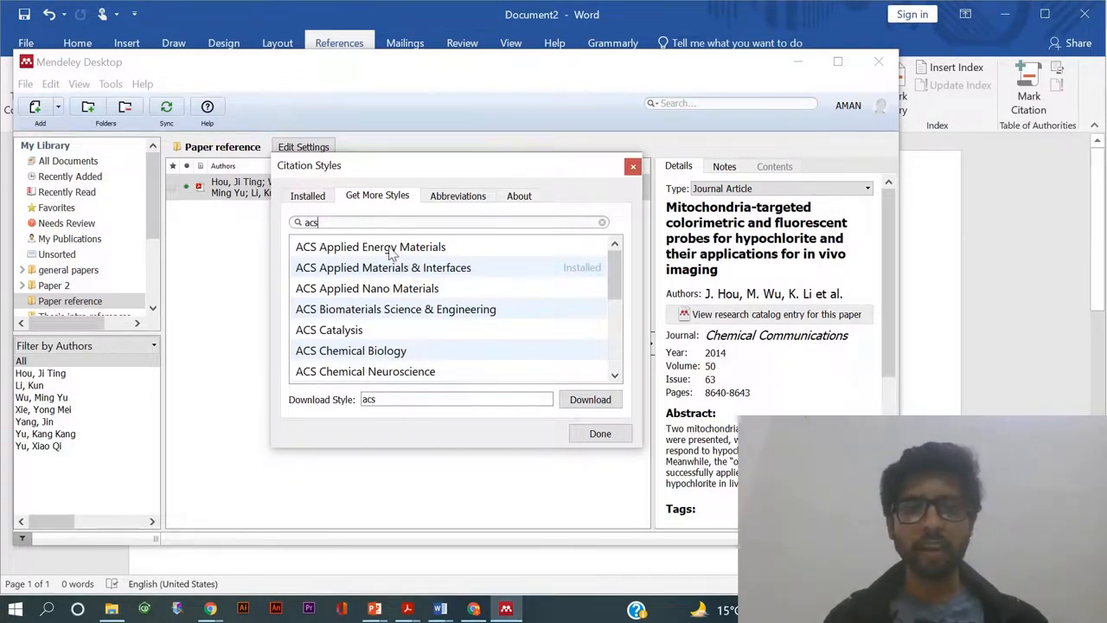
click(378, 246)
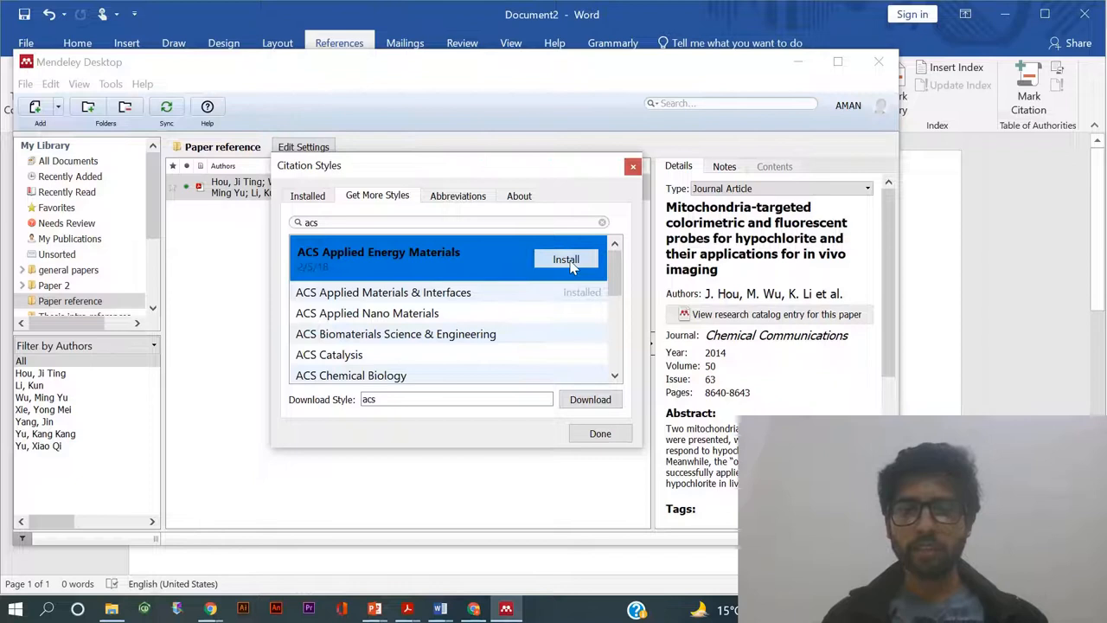
click(566, 260)
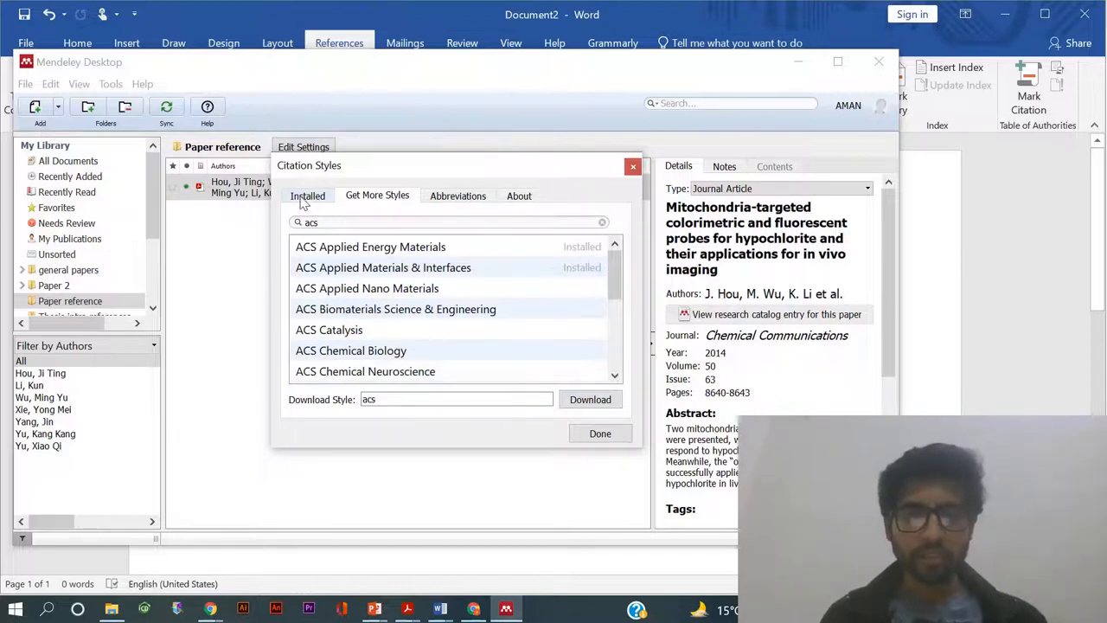
- Select the newly installed ACS Applied Energy Materials style from the installed list
click(308, 196)
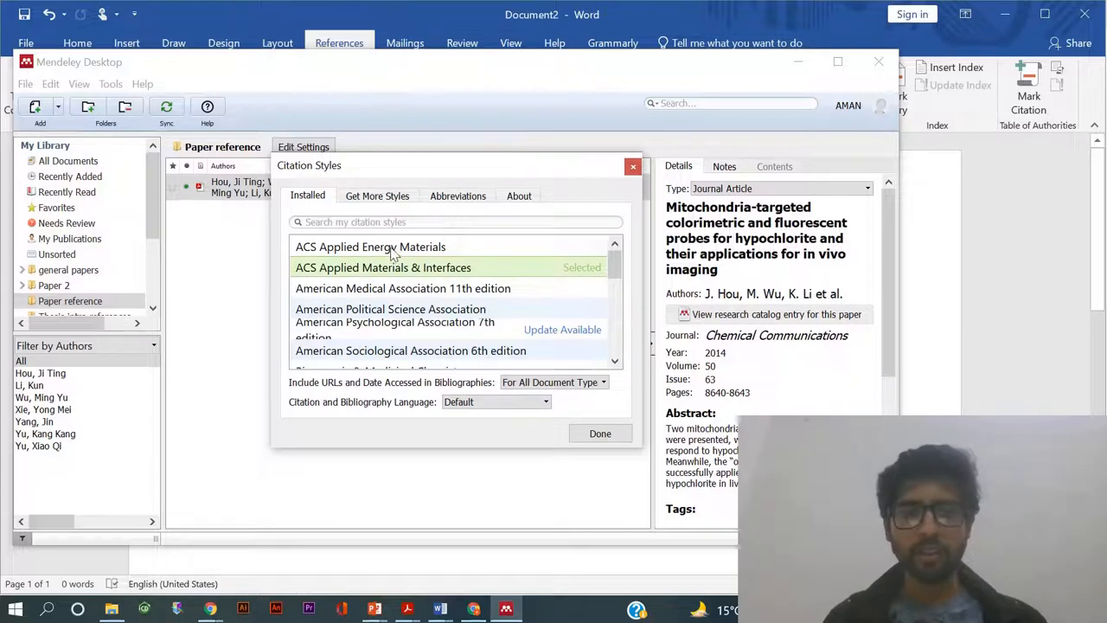
click(371, 246)
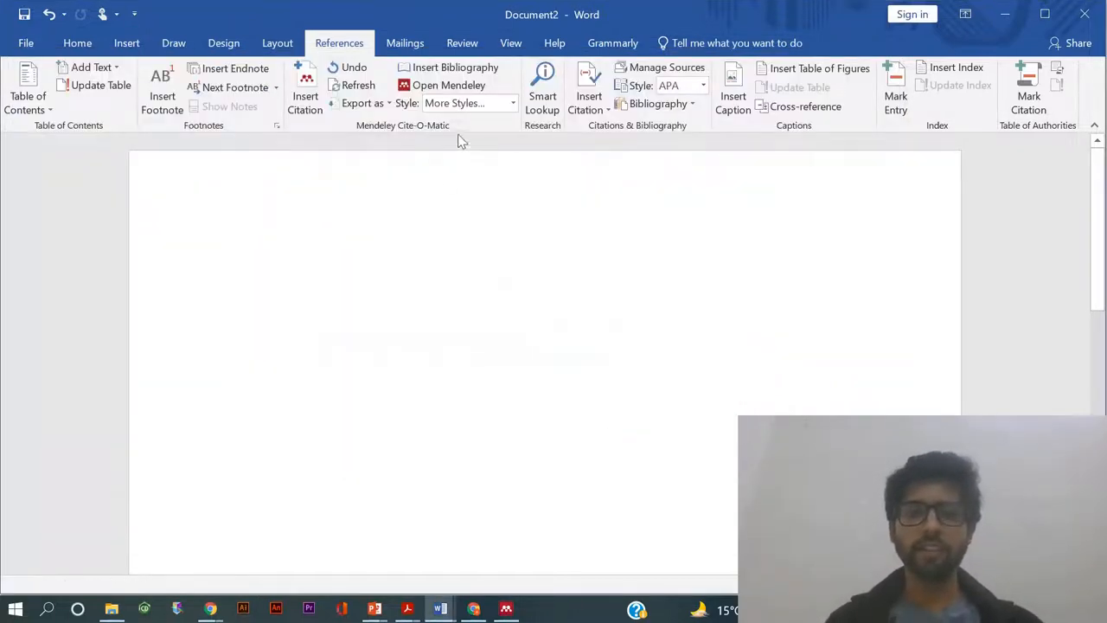
- Set the Word citation style to ACS Applied Energy Materials and bring up Mendeley Desktop
click(467, 104)
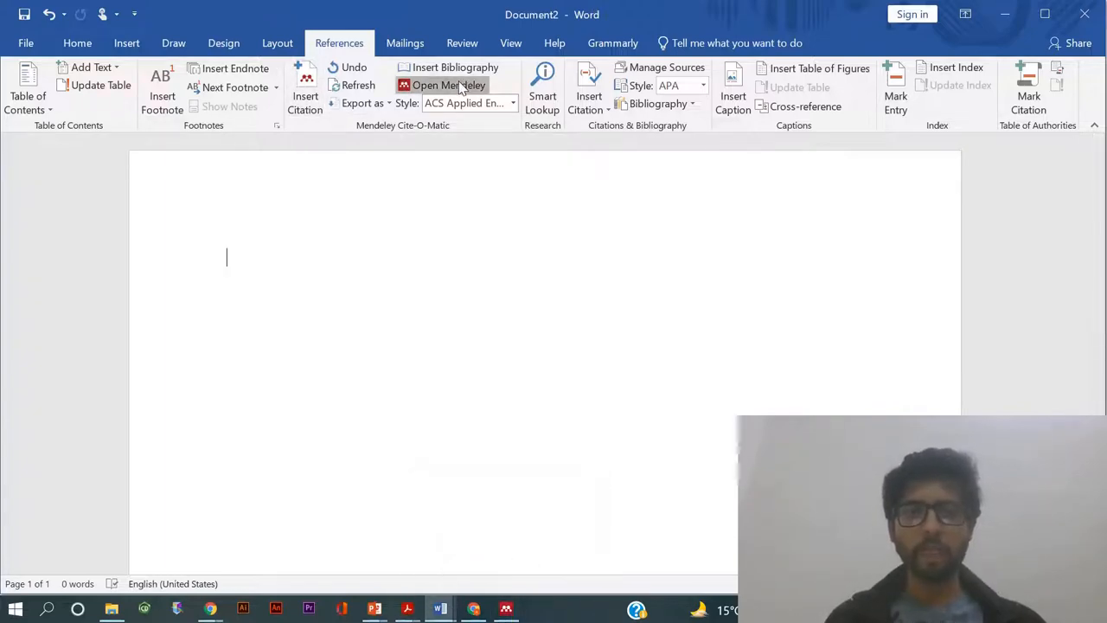
click(450, 85)
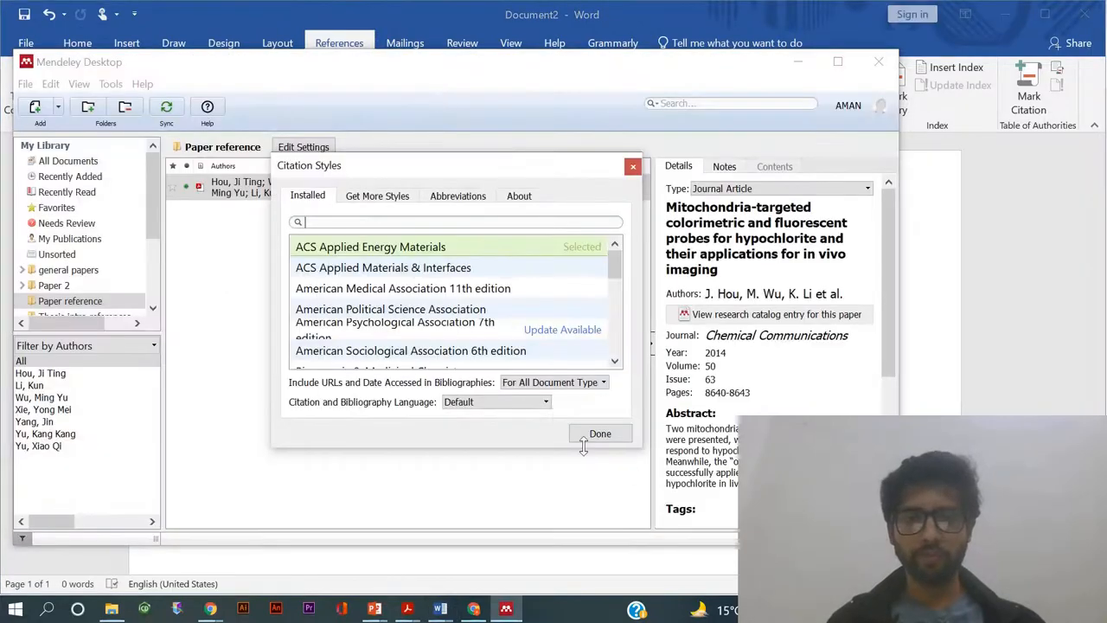
- Confirm the style and create a 'paper reference 1' subfolder under Paper reference
click(600, 432)
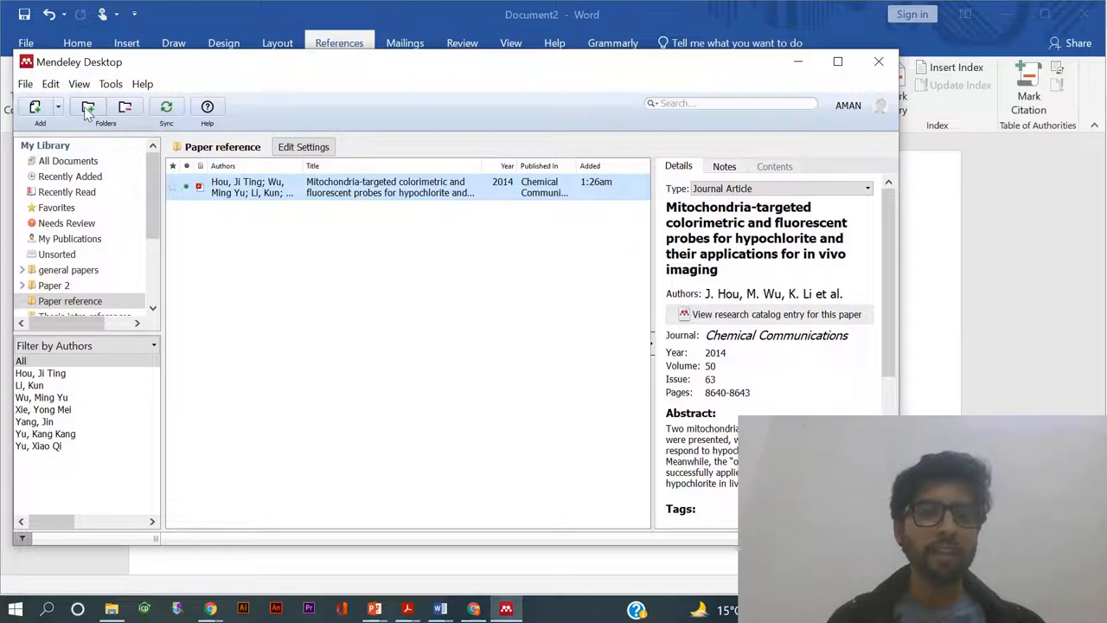
click(87, 107)
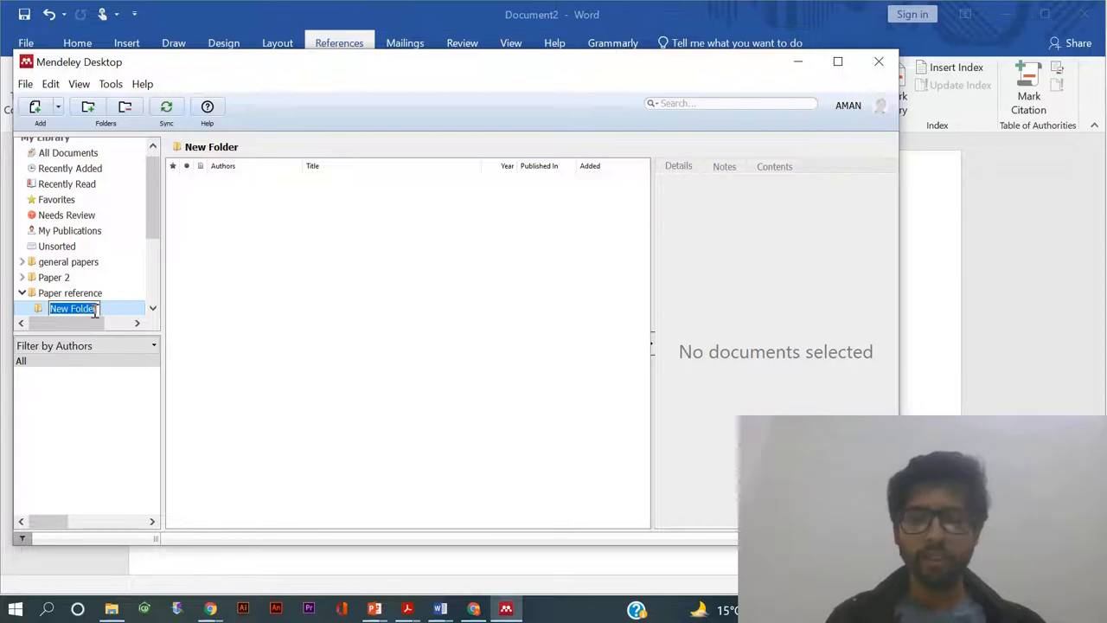
text(pe)
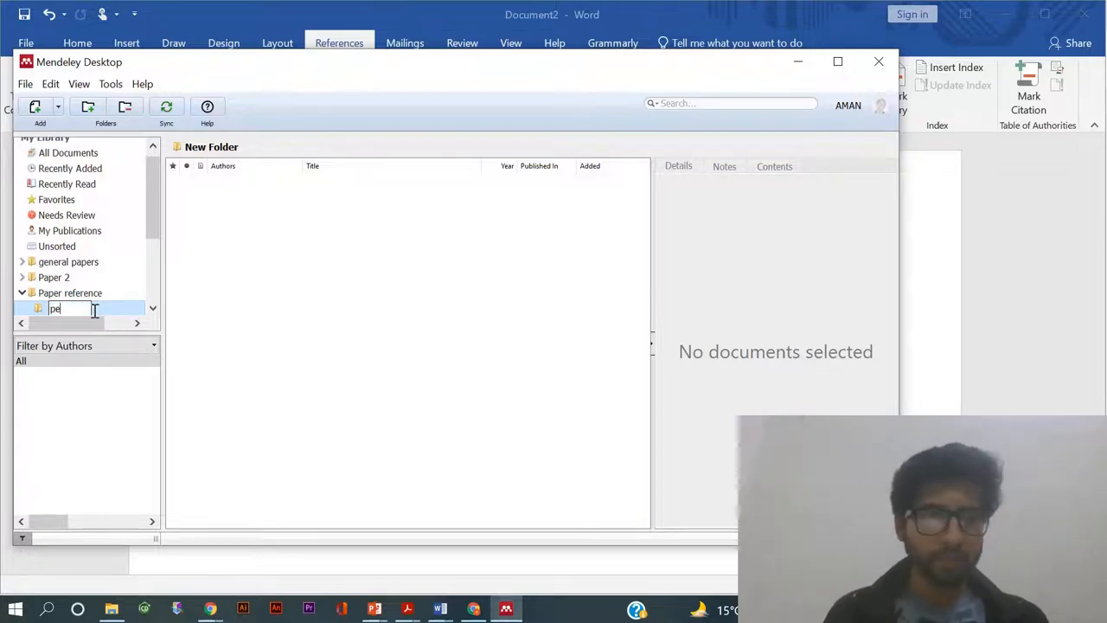
text(aper reference 1)
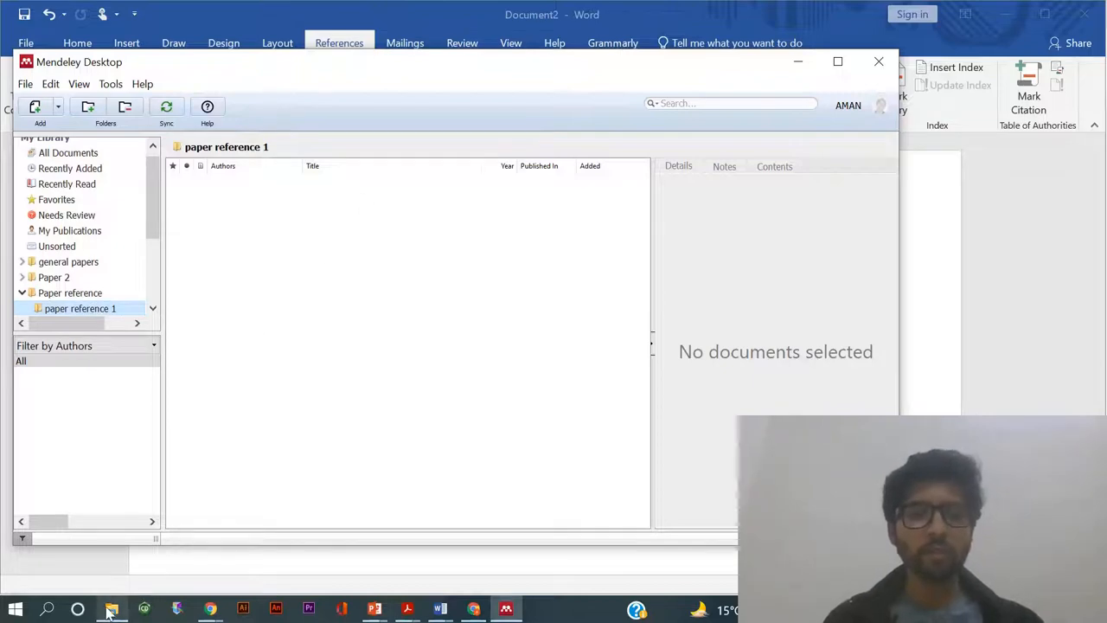
click(110, 609)
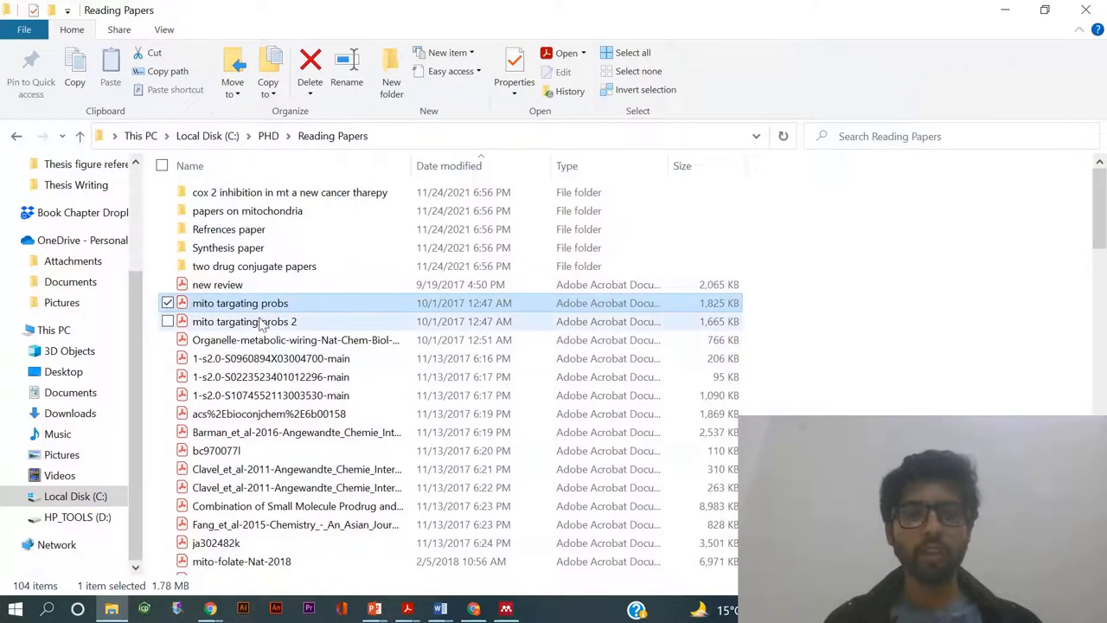
- Drag the second mito targeting probes PDF into 'paper reference 1' and select the imported AIE probe paper
click(244, 320)
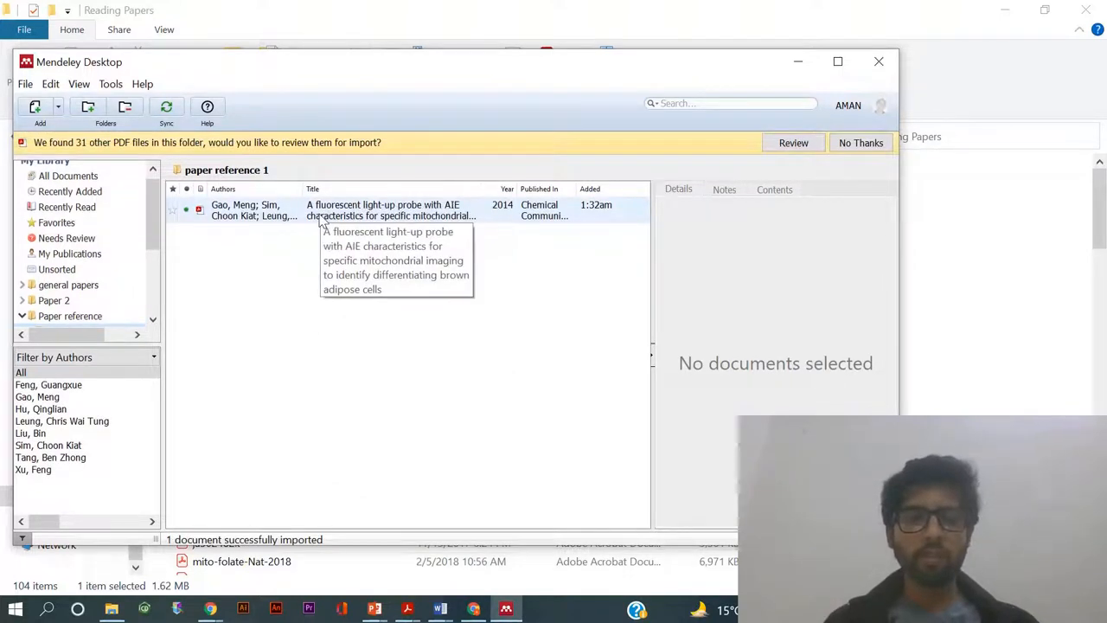
click(389, 211)
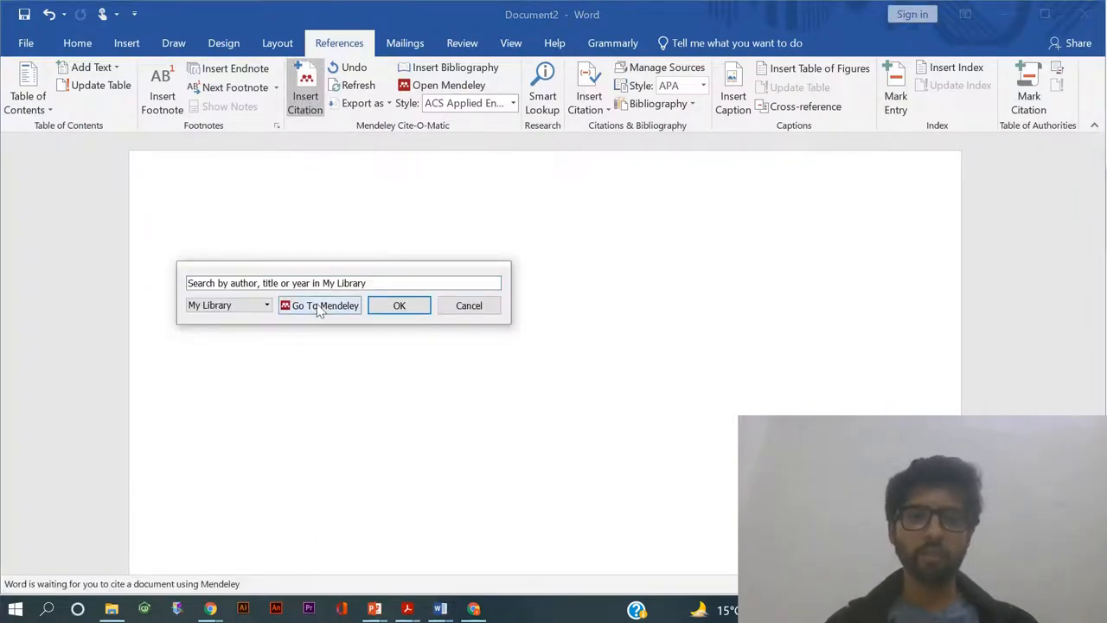
- Cite the AIE light-up probe paper, inserting numbered citation '1' in the document
click(326, 304)
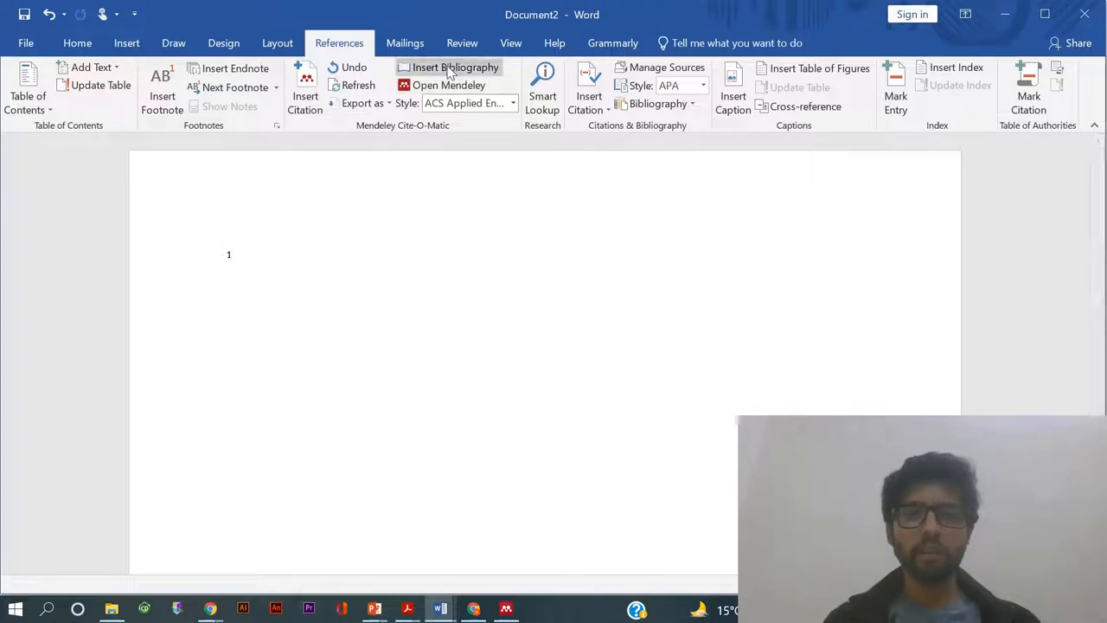
- Insert the ACS-style bibliography entry for the Gao et al. light-up probe paper
click(455, 68)
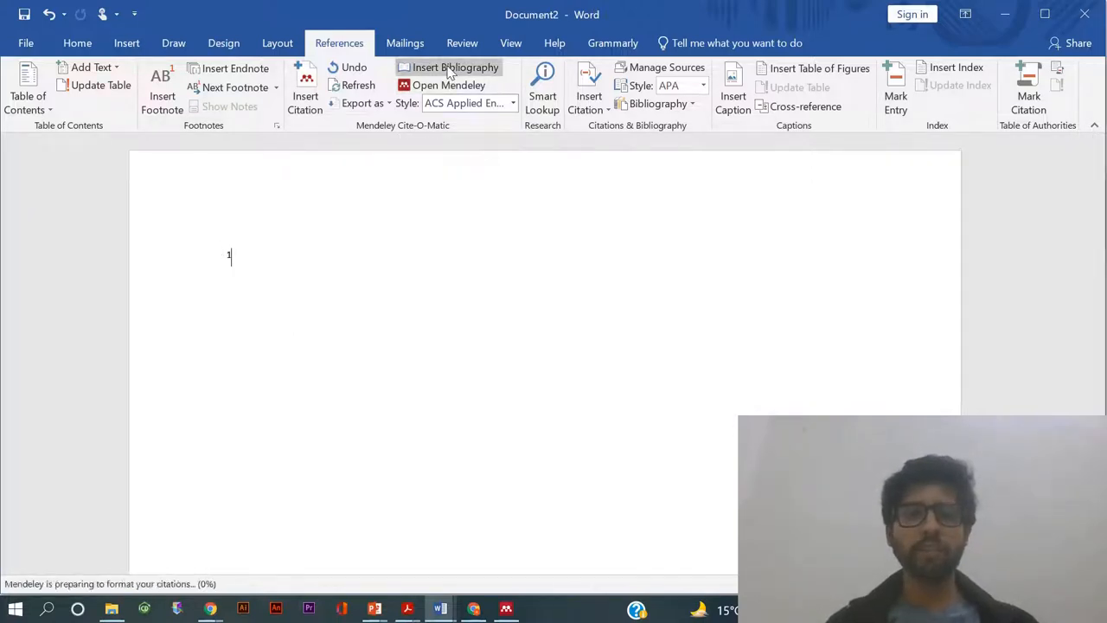
click(455, 68)
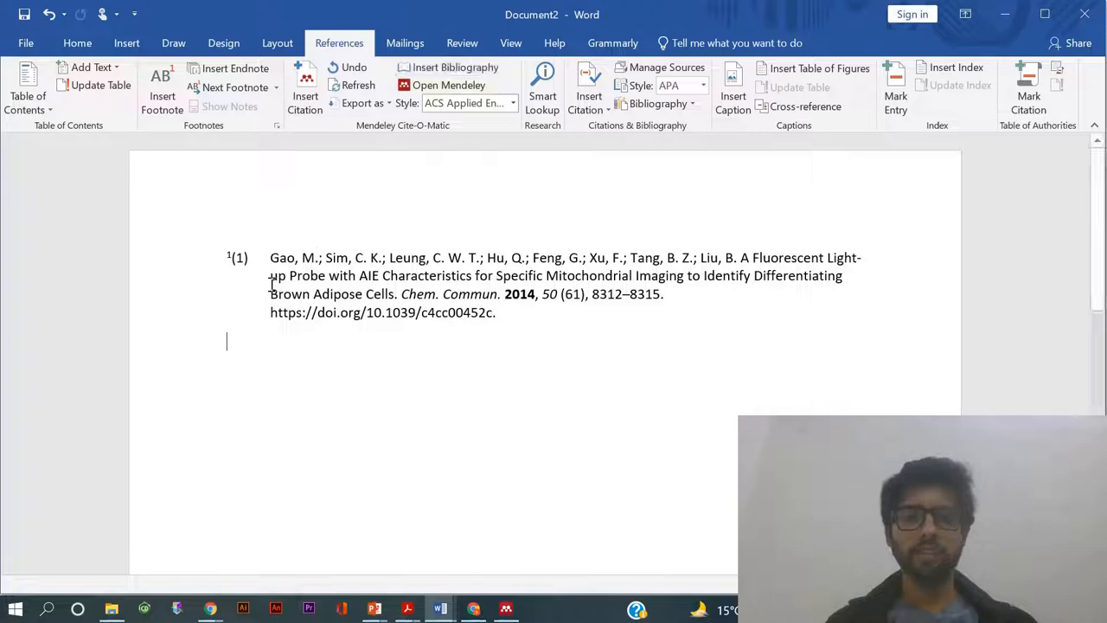
drag(270, 256, 495, 312)
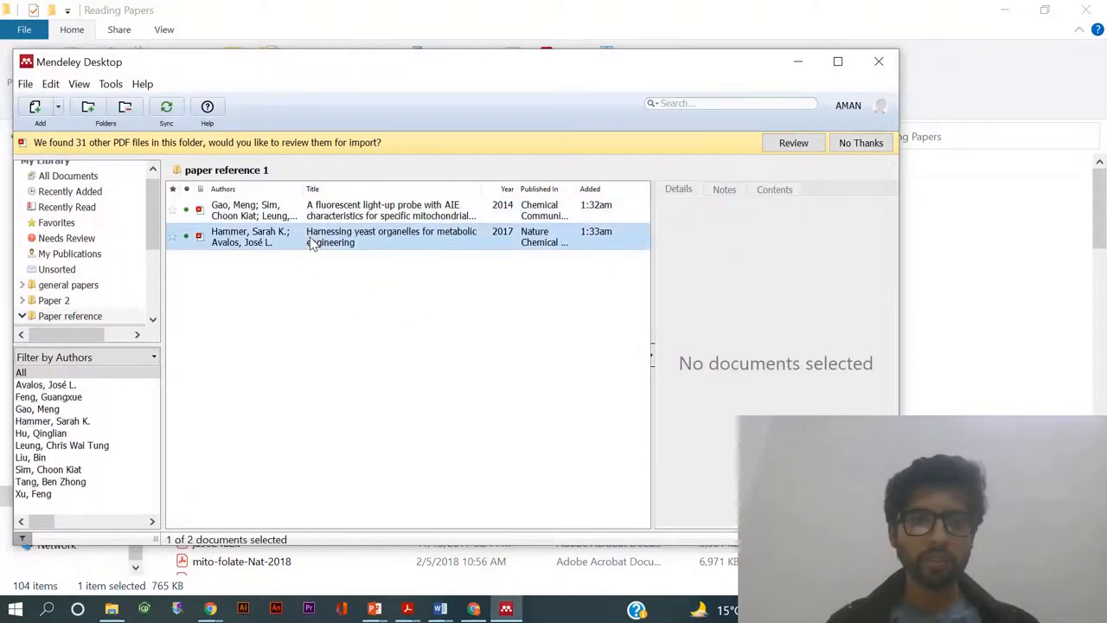
- Add the yeast organelles paper to 'paper reference 1' and choose it for a second citation
click(391, 235)
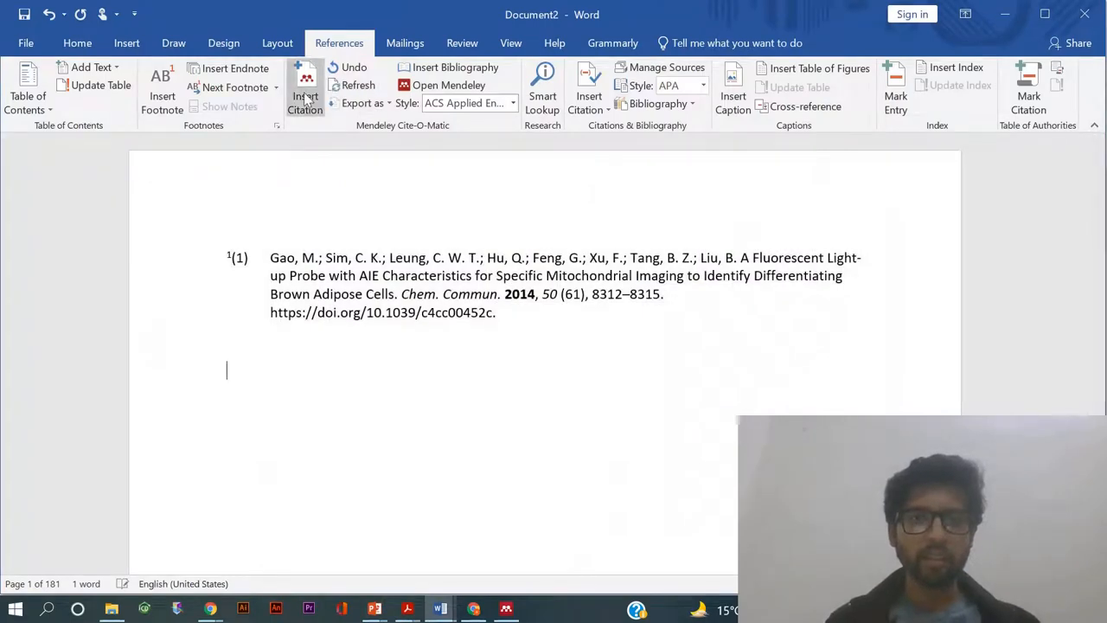
click(304, 97)
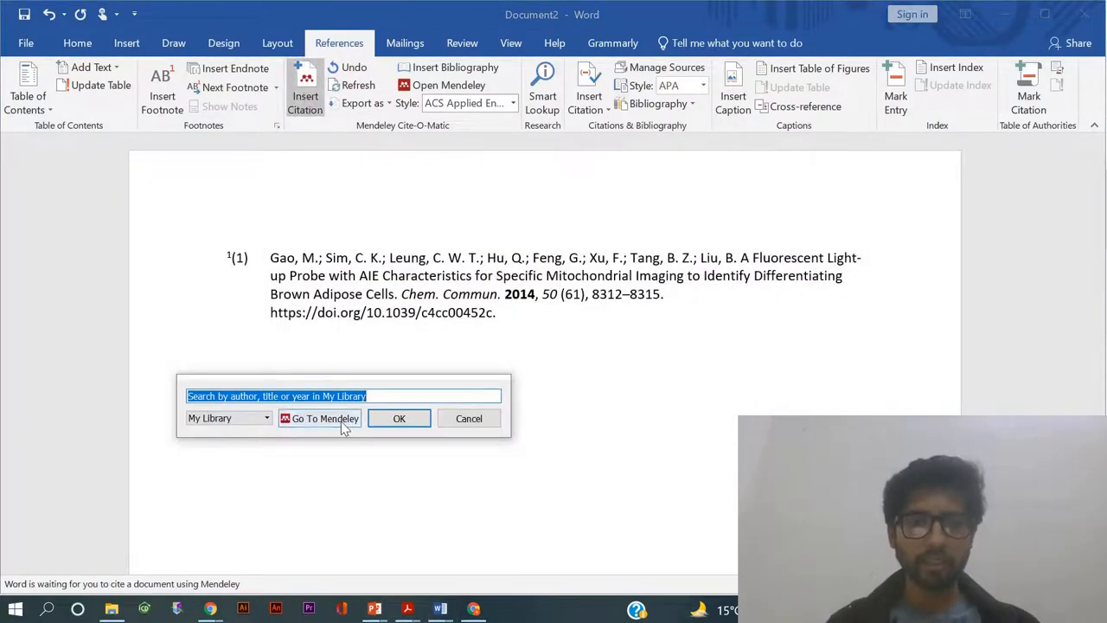
click(325, 417)
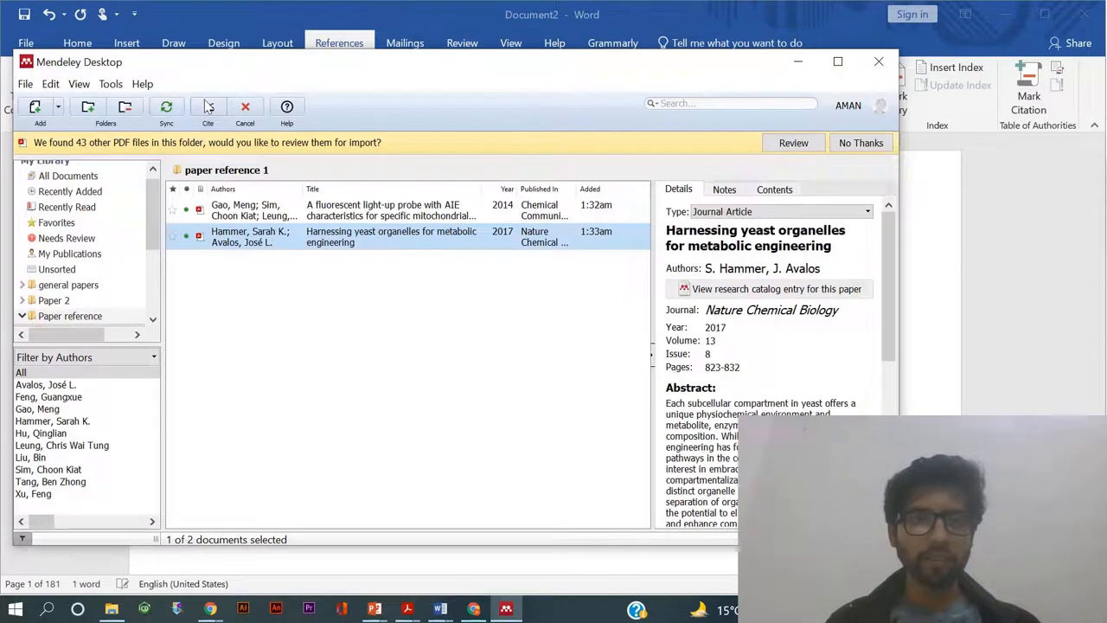